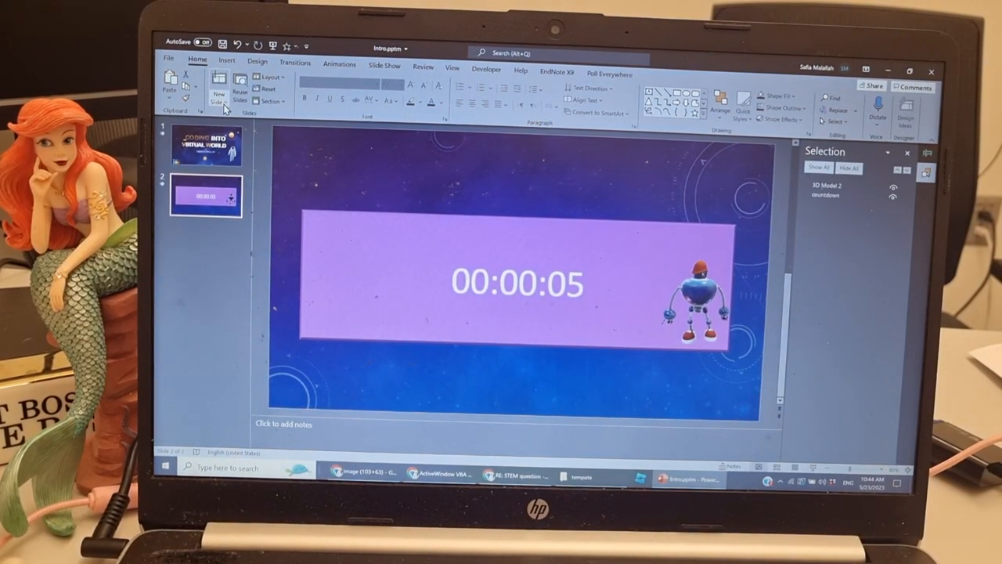
Add a blank slide after the countdown timer slide.
click(219, 89)
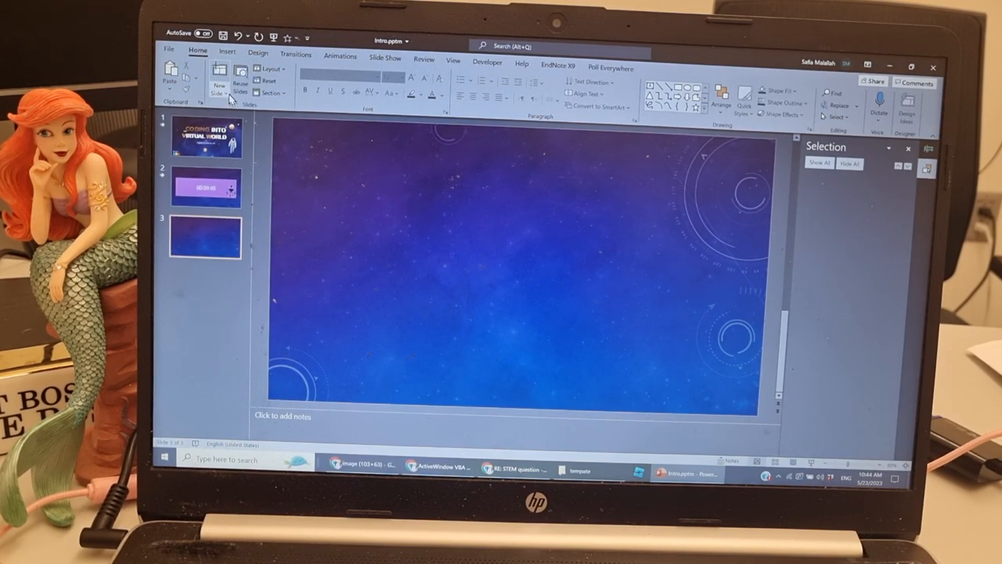
Draw a wide purple rectangle across the slide and bring up the VBA editor.
click(226, 50)
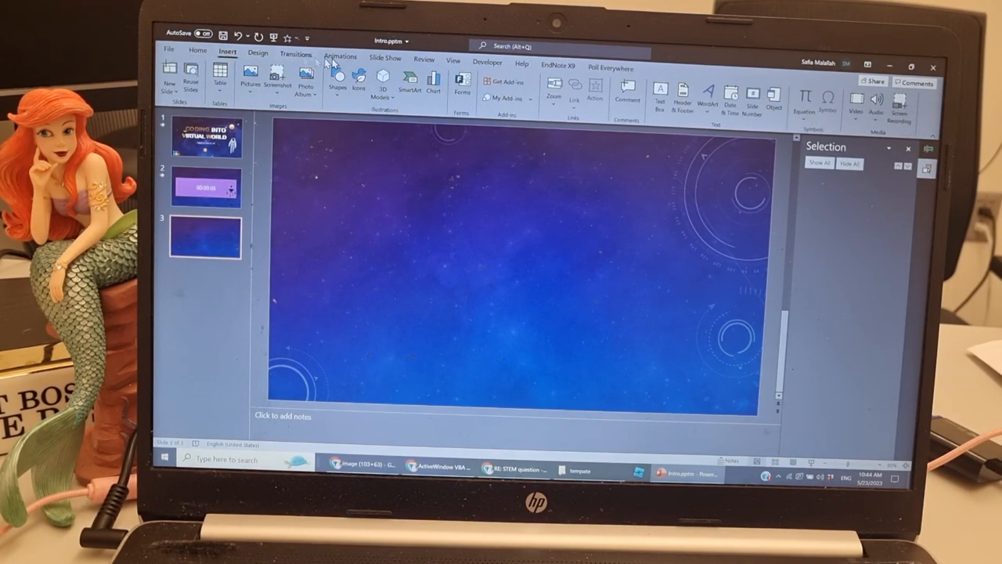
click(338, 85)
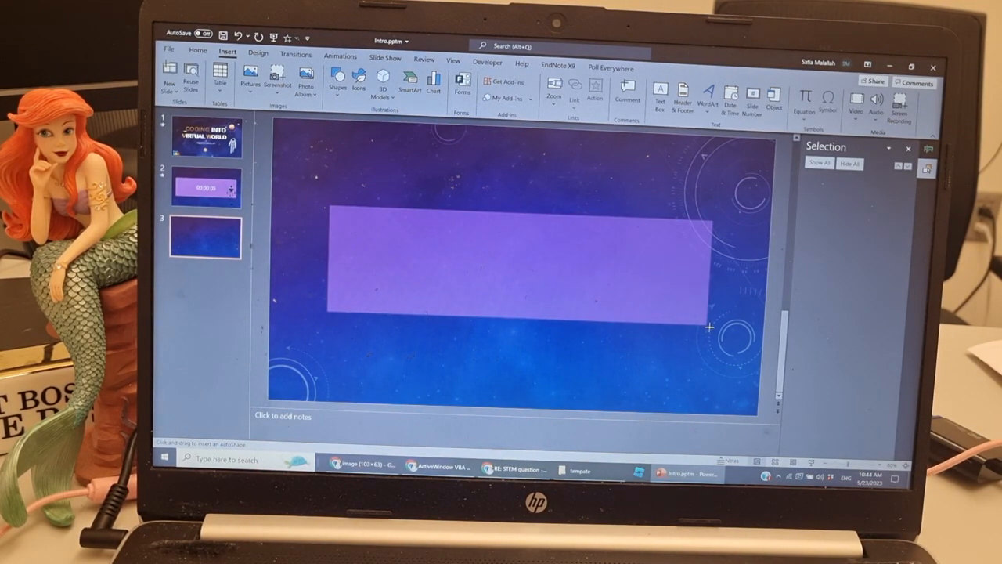
click(516, 266)
text(countdown1)
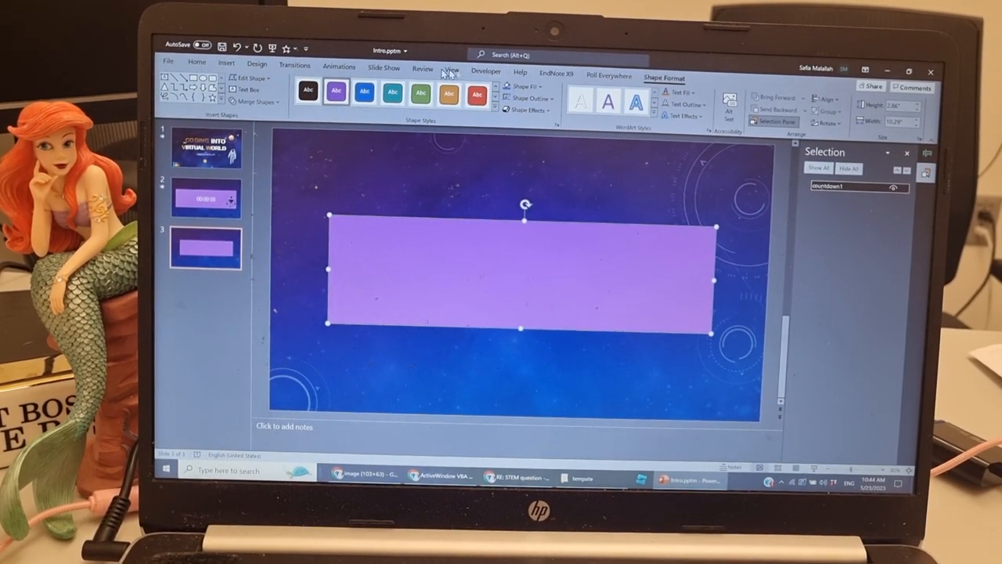
click(485, 70)
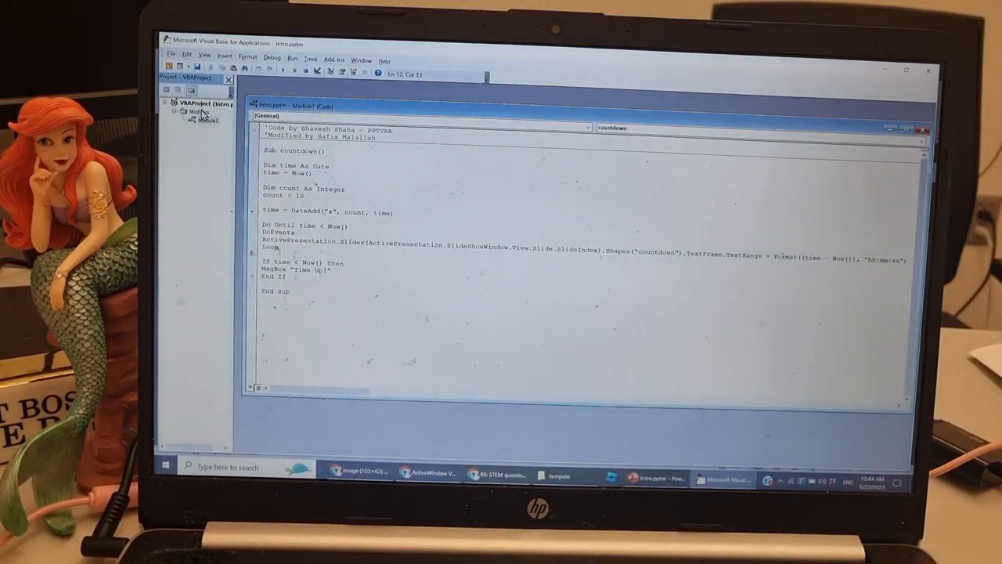
Add a second module holding a copied CountDown macro for the rectangle.
right_click(205, 112)
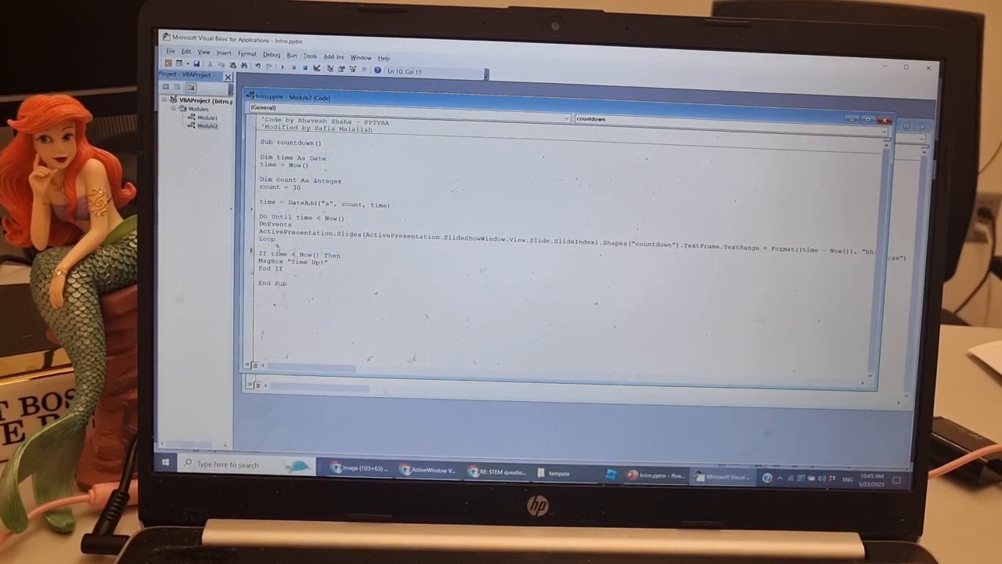
double_click(656, 244)
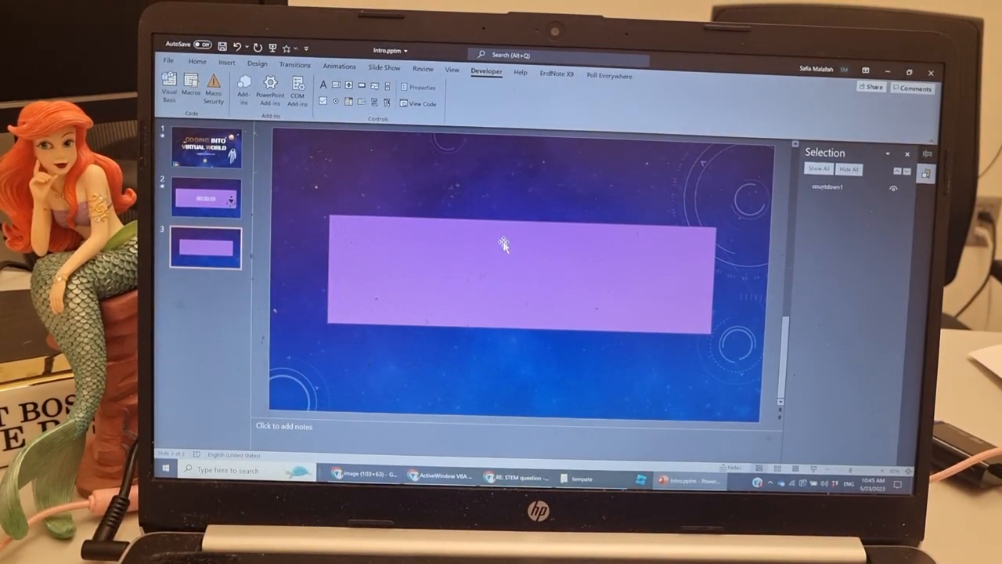
Assign the rectangle a click action that runs the CountDown macro, then start the show.
click(517, 279)
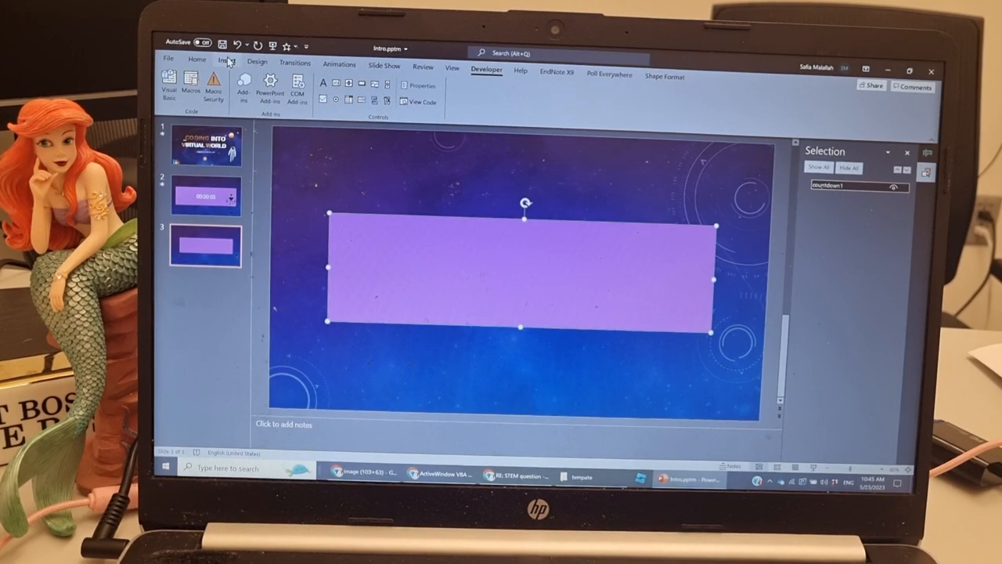
click(227, 60)
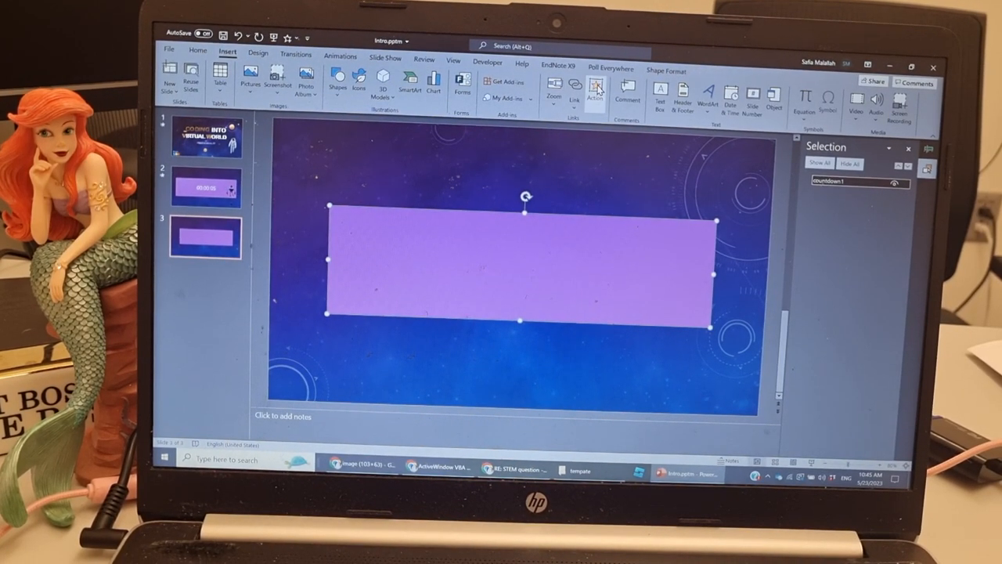
click(595, 84)
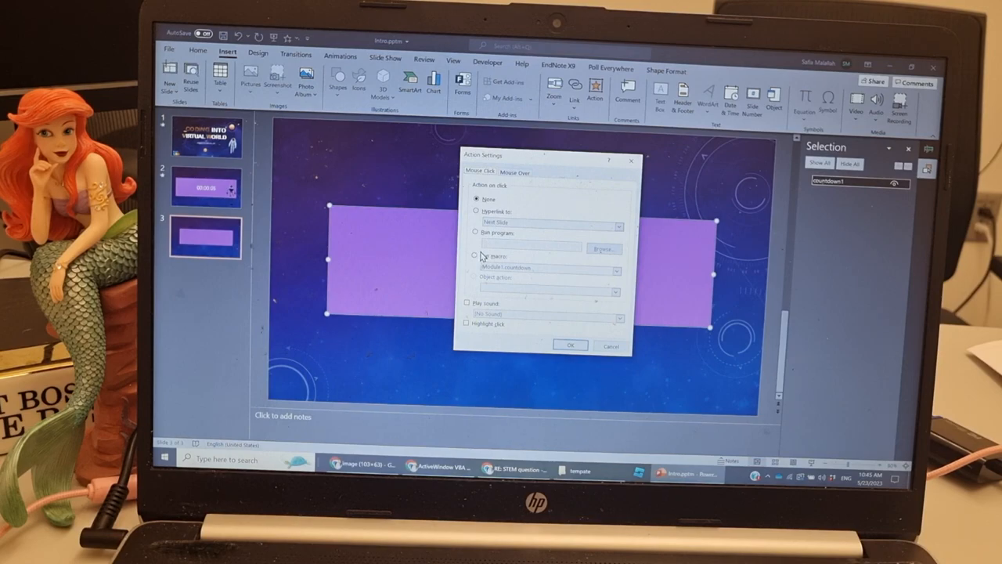
click(476, 255)
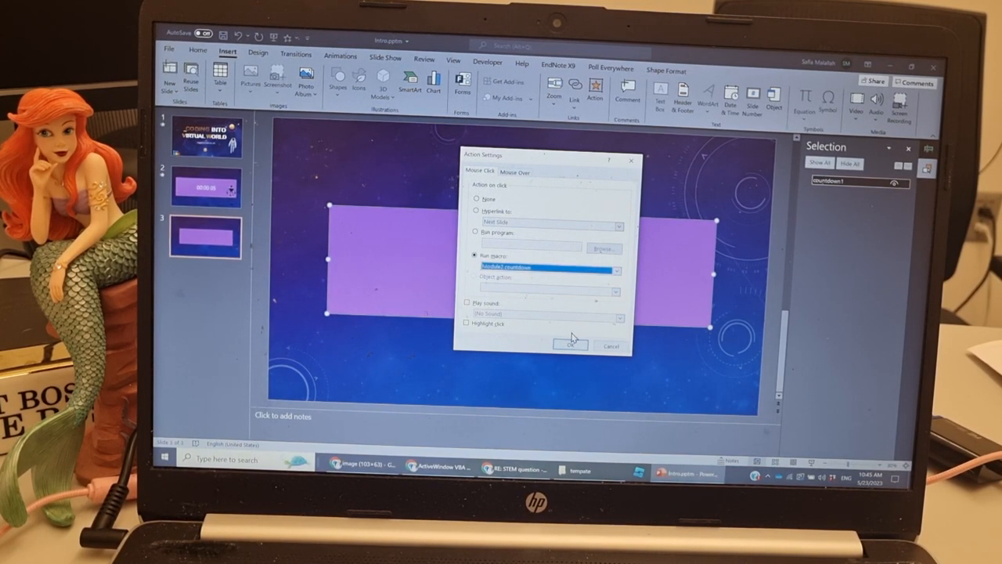
click(570, 346)
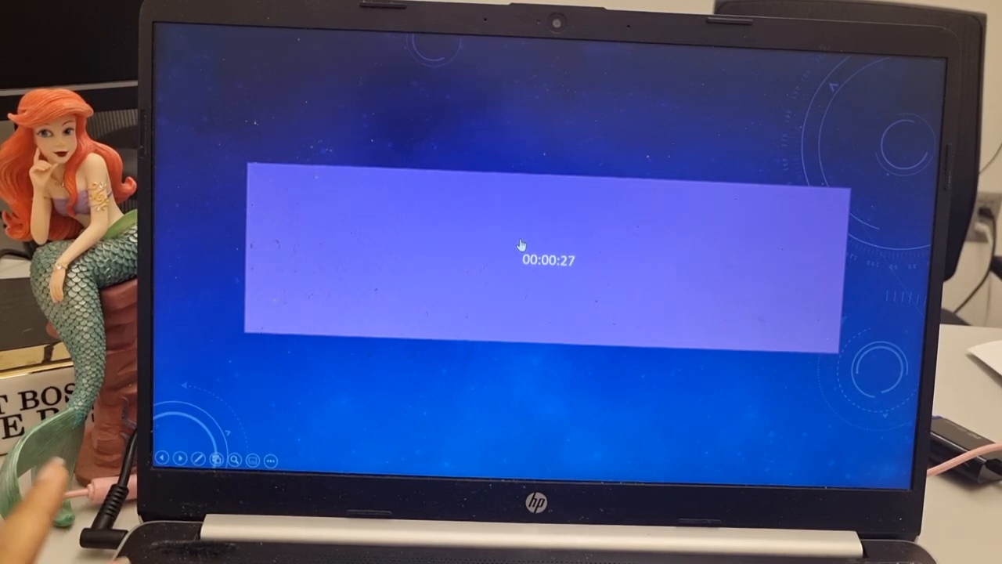
Leave the show, enlarge the 00:00:27 timer text, and reach the online 3D model gallery.
key(Escape)
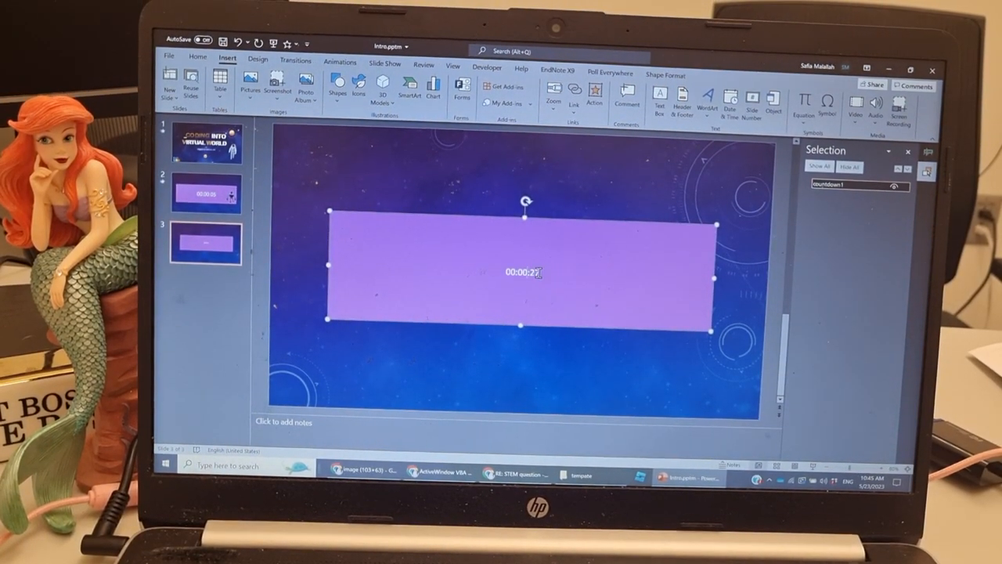
click(197, 61)
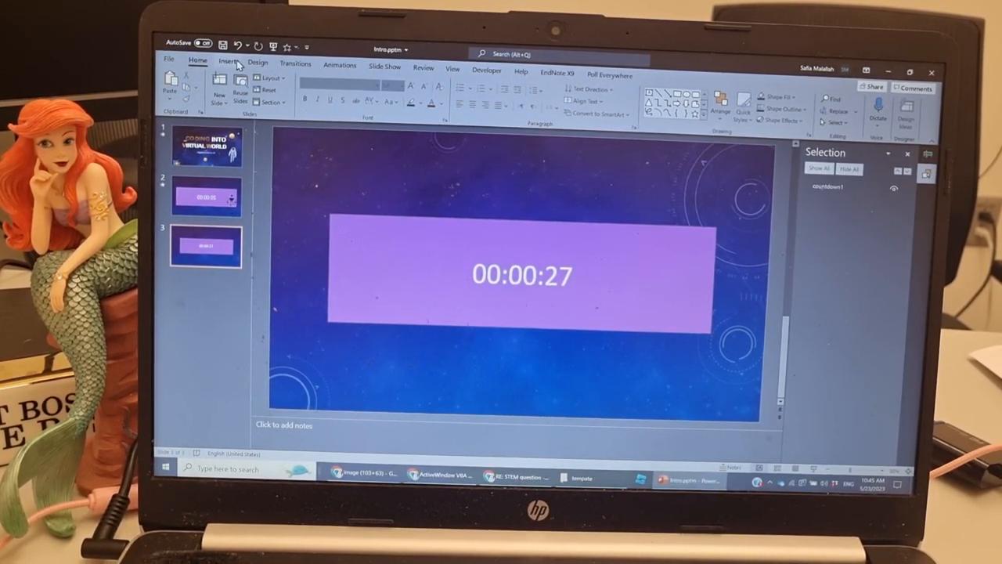
click(225, 59)
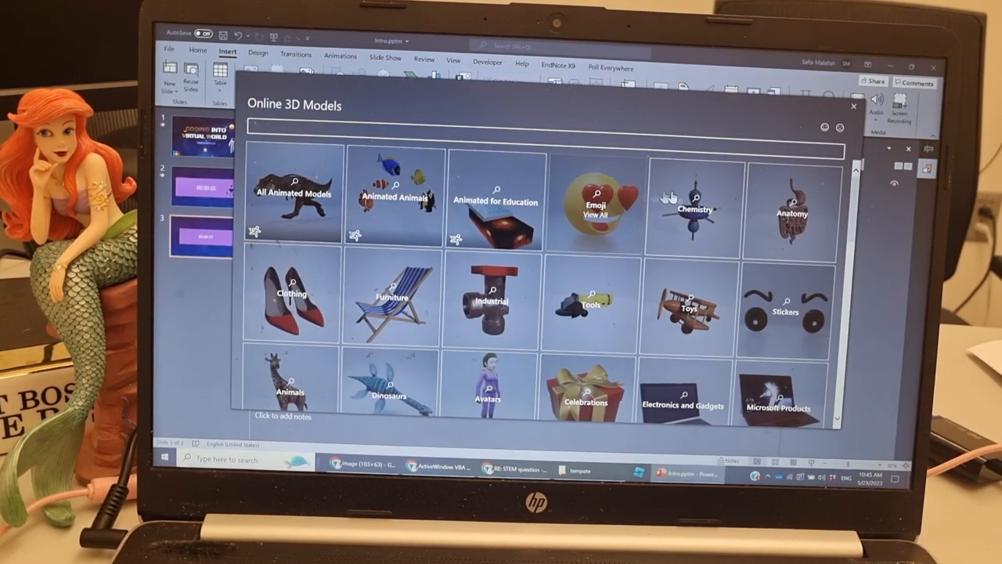
Insert the animated 3D puppy and position it to the right of the timer rectangle.
click(293, 194)
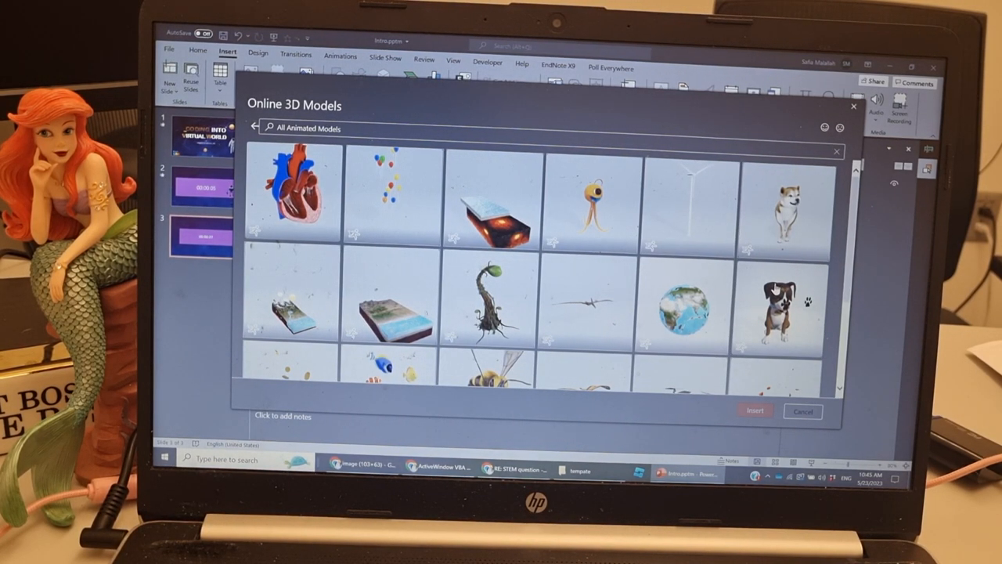
click(801, 410)
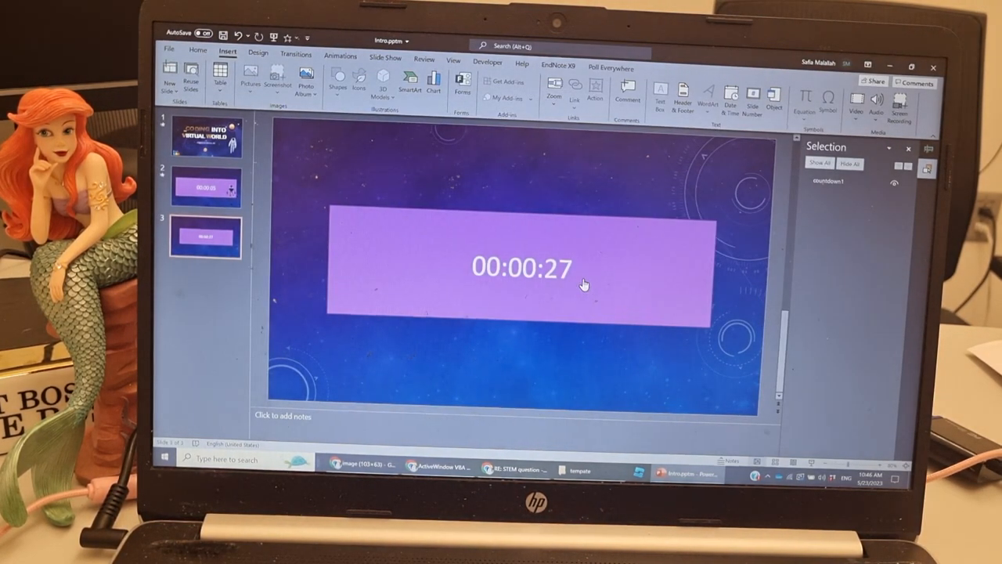
click(382, 86)
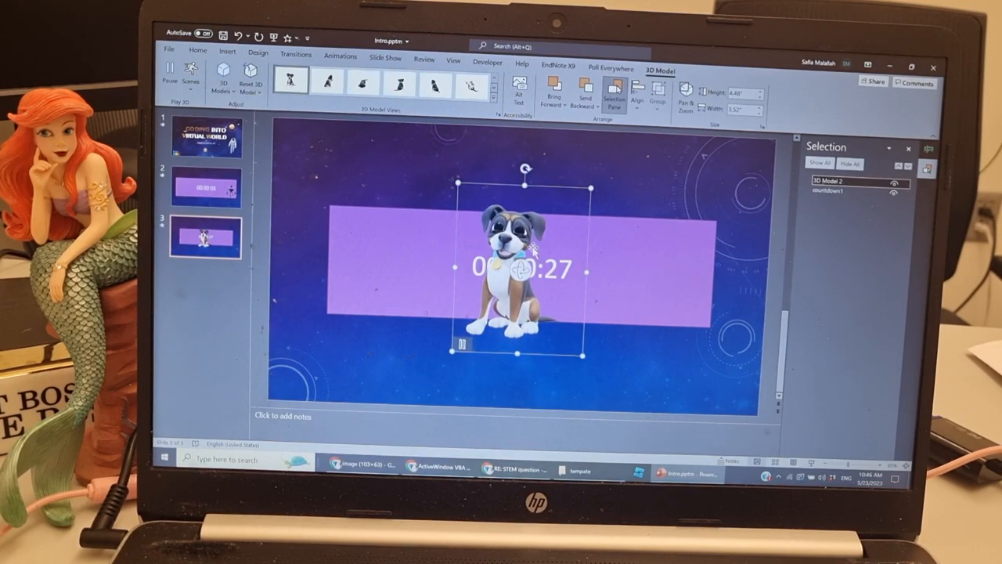
drag(509, 269, 676, 266)
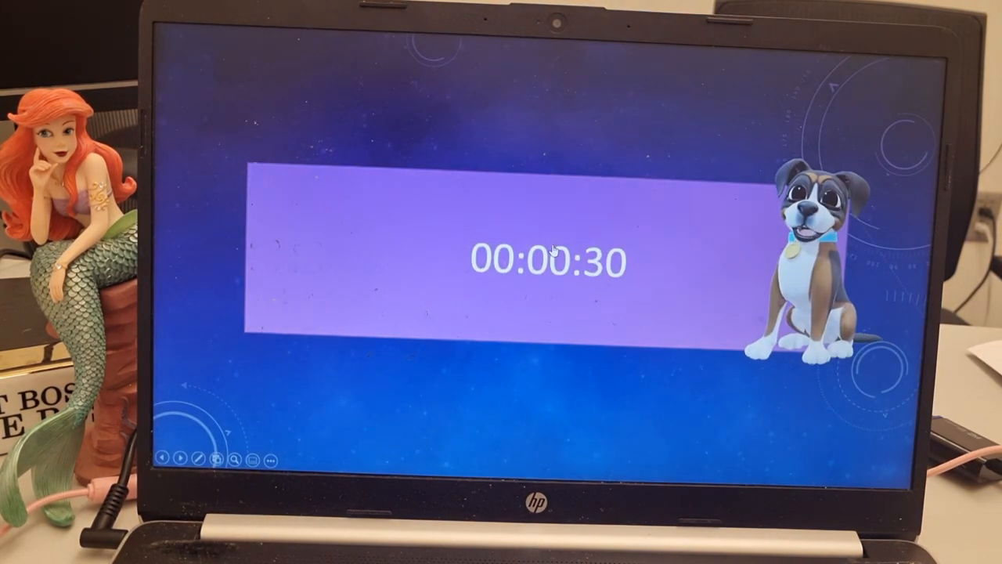
mouse_move(670, 429)
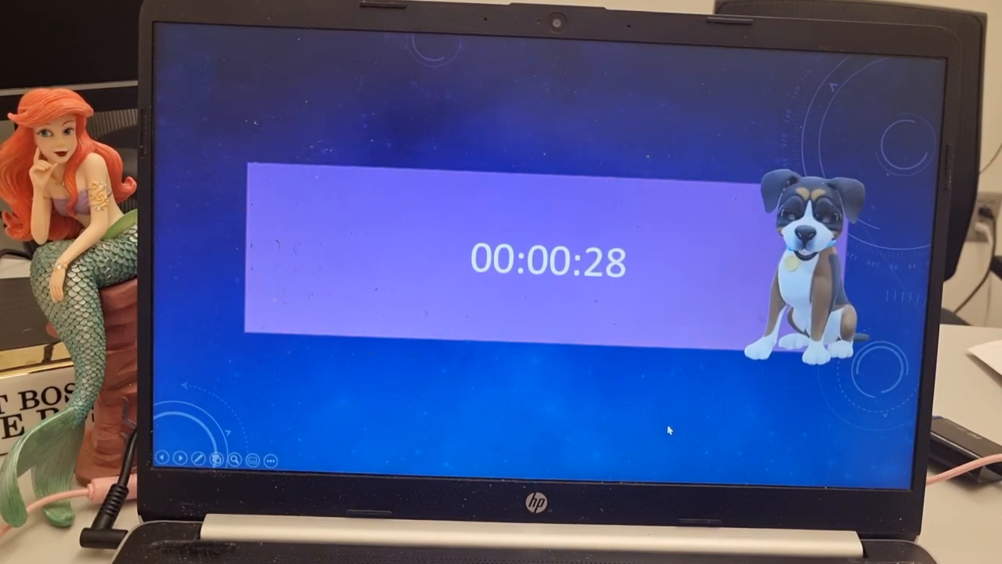